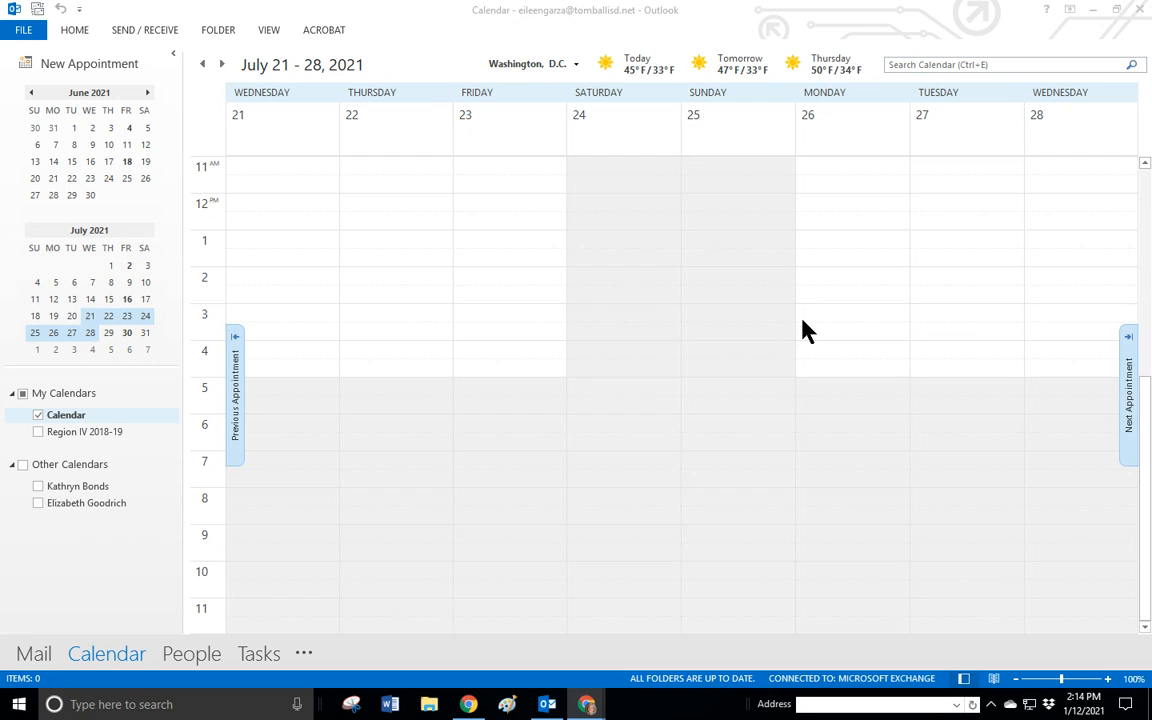
pyautogui.moveTo(820, 372)
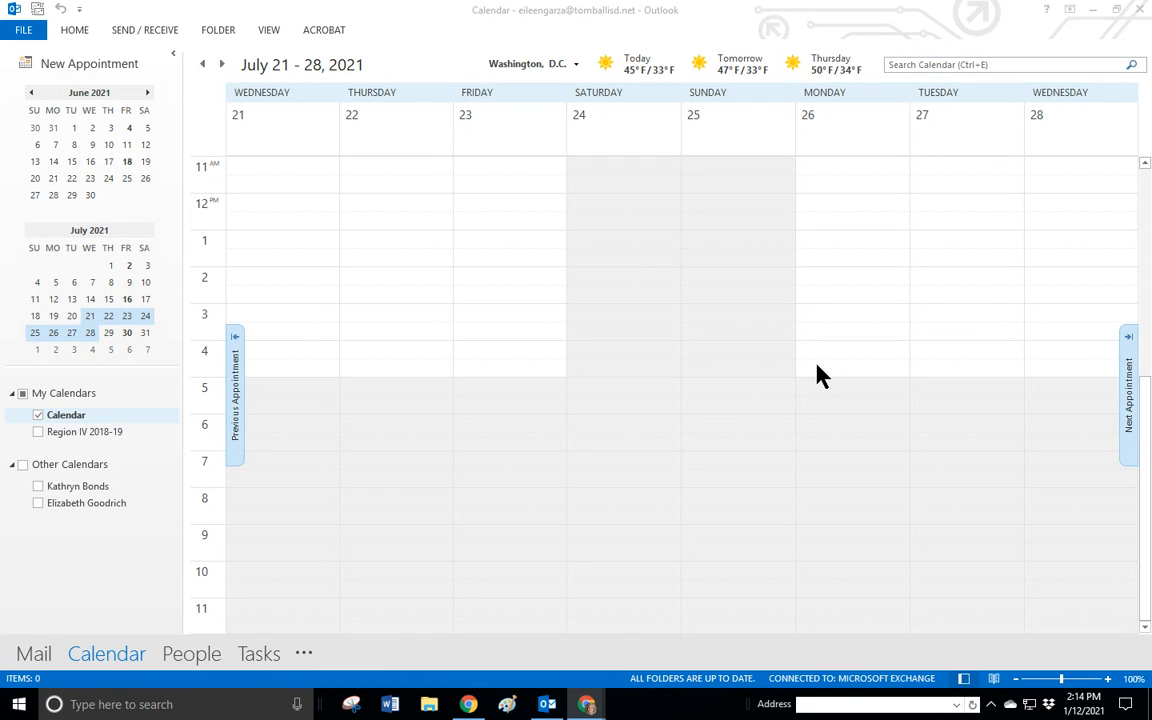
pyautogui.moveTo(360, 330)
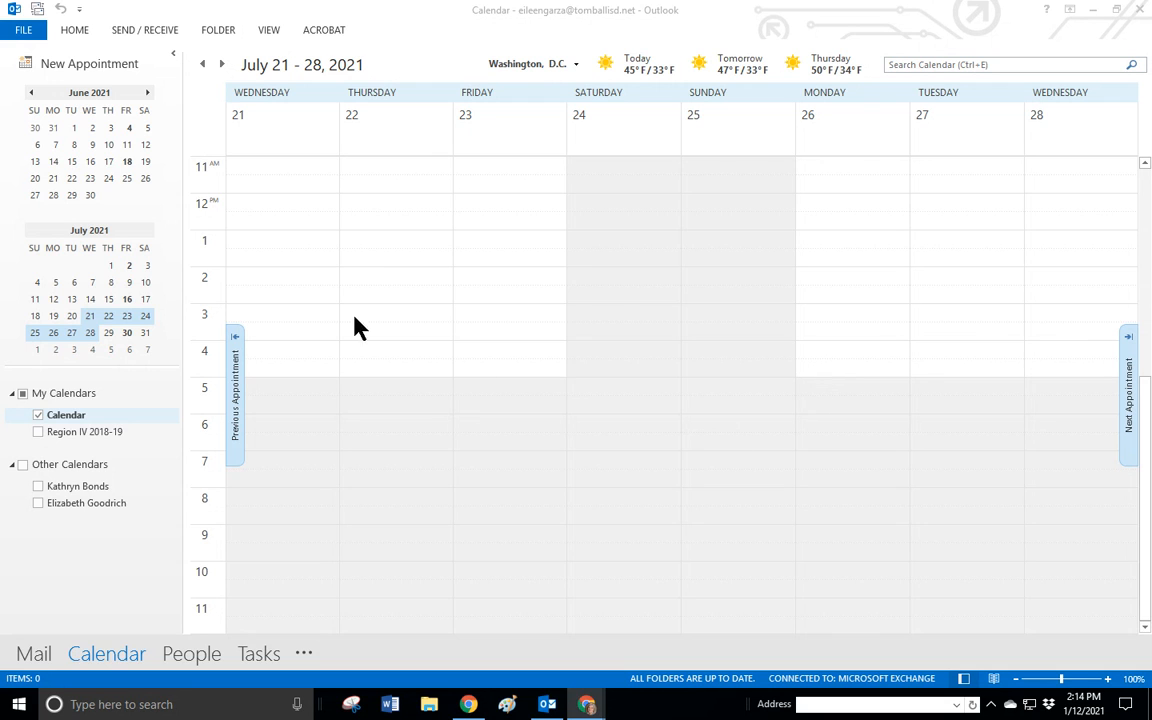
# Start a new appointment with subject 'Demo' and convert it to a meeting invitation
pyautogui.click(88, 62)
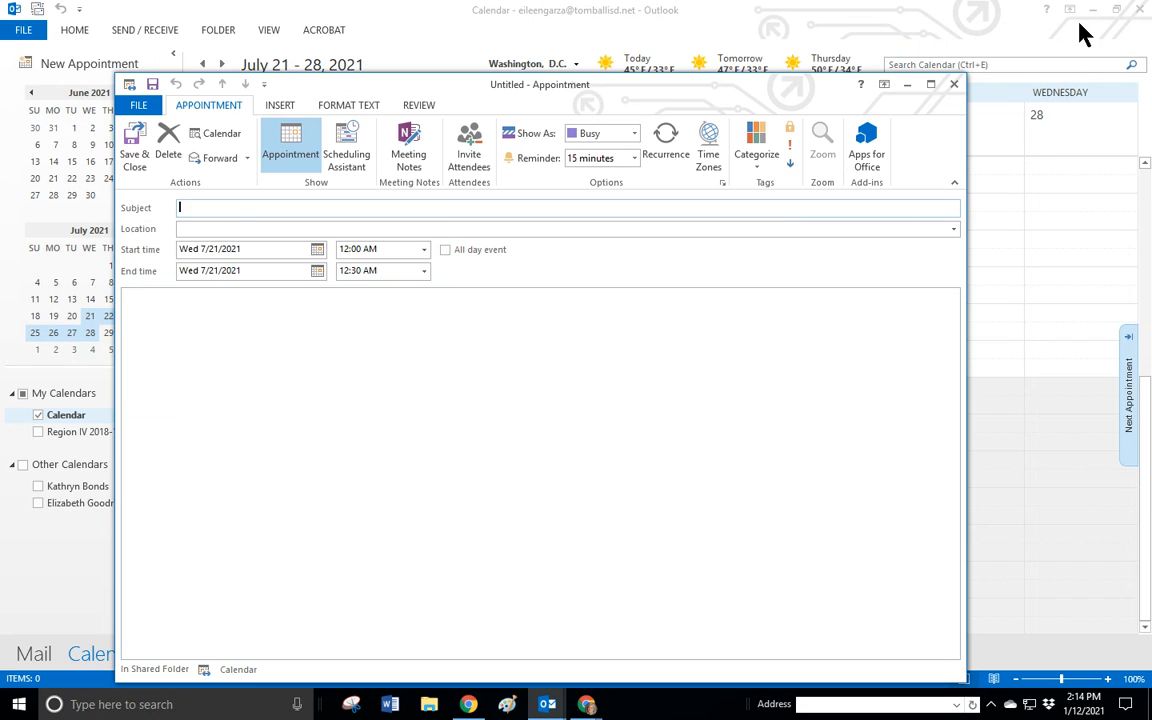
pyautogui.write('Demo')
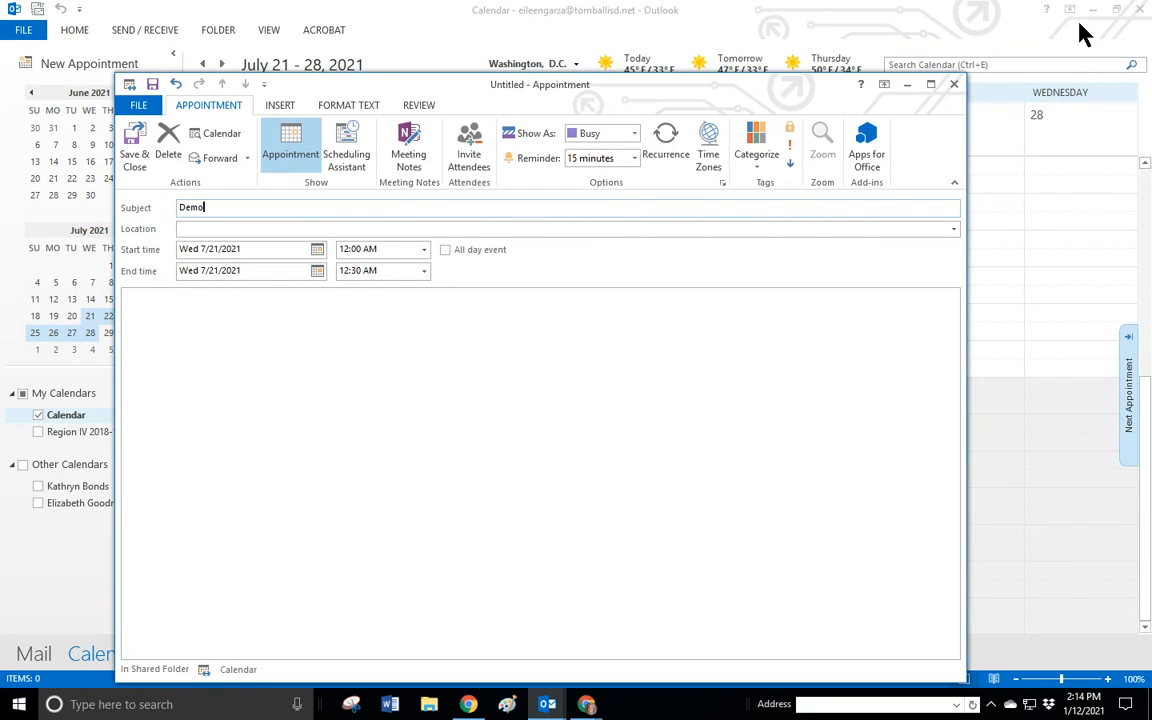
pyautogui.moveTo(1036, 104)
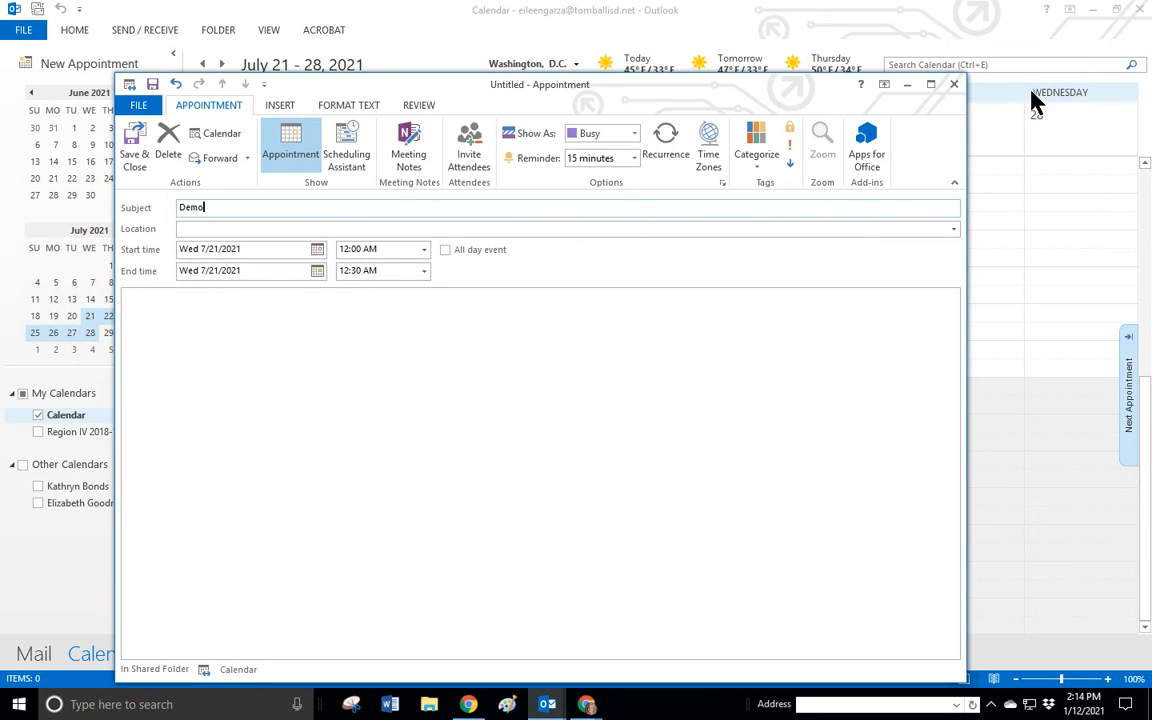
pyautogui.click(468, 144)
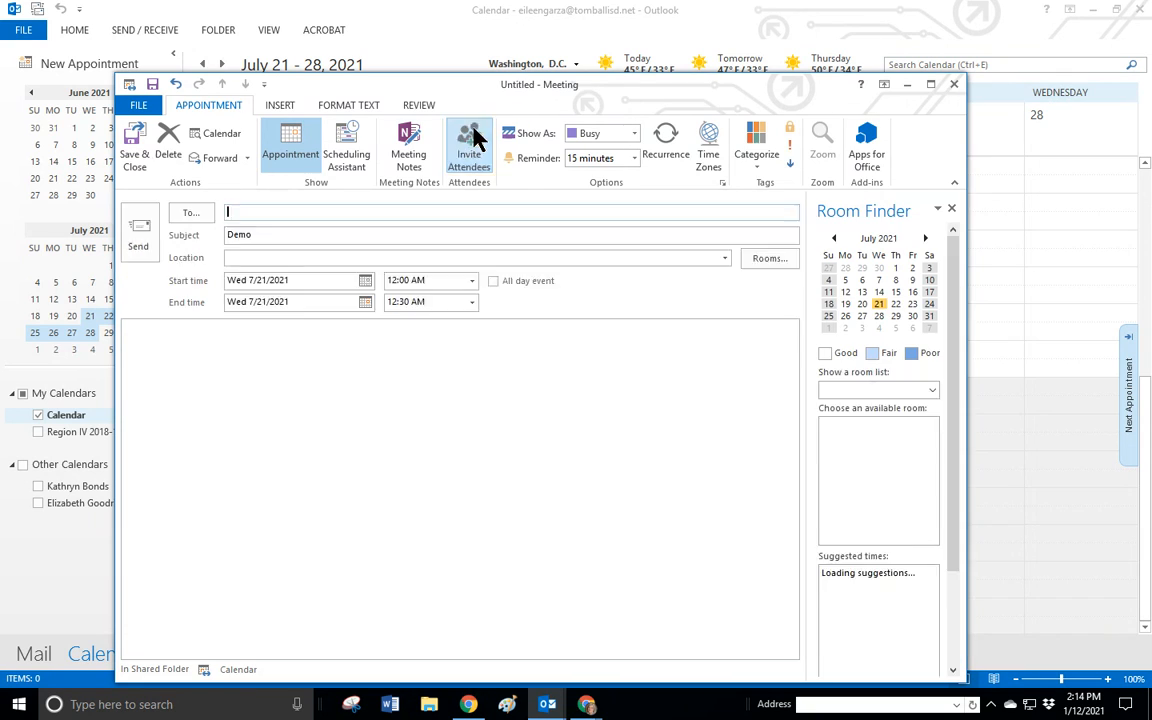
# Add 'Eileen' as the invitation's single attendee from the autocomplete suggestions
pyautogui.click(468, 144)
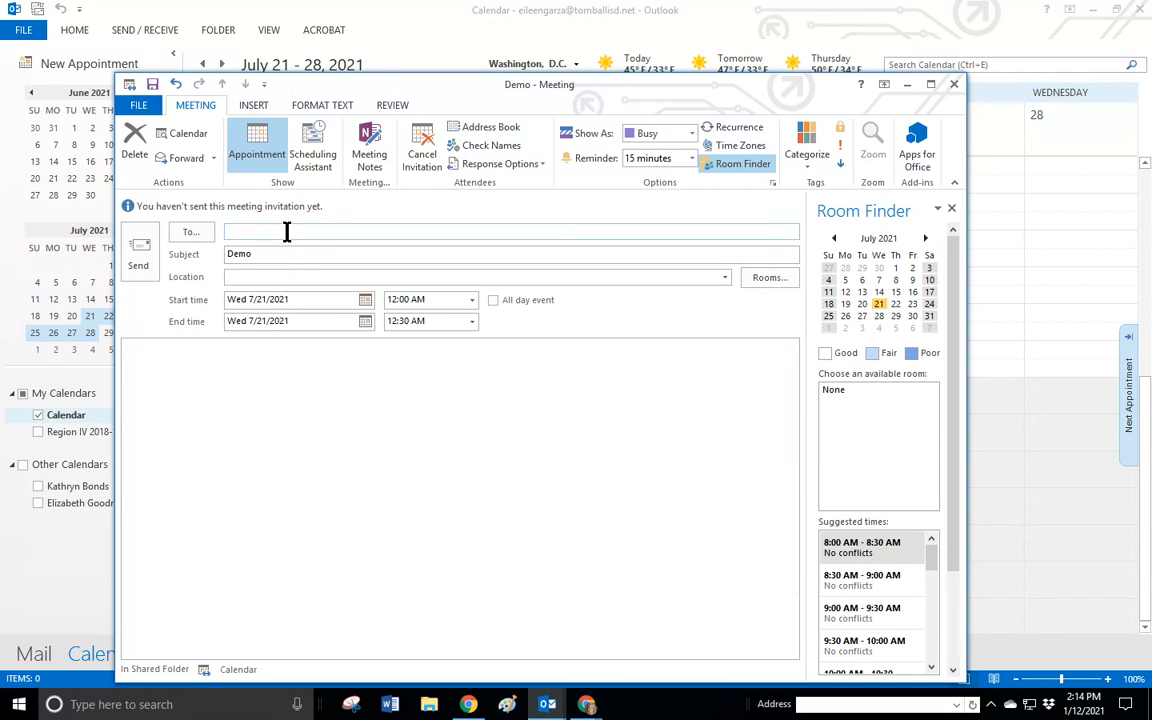
pyautogui.write('E')
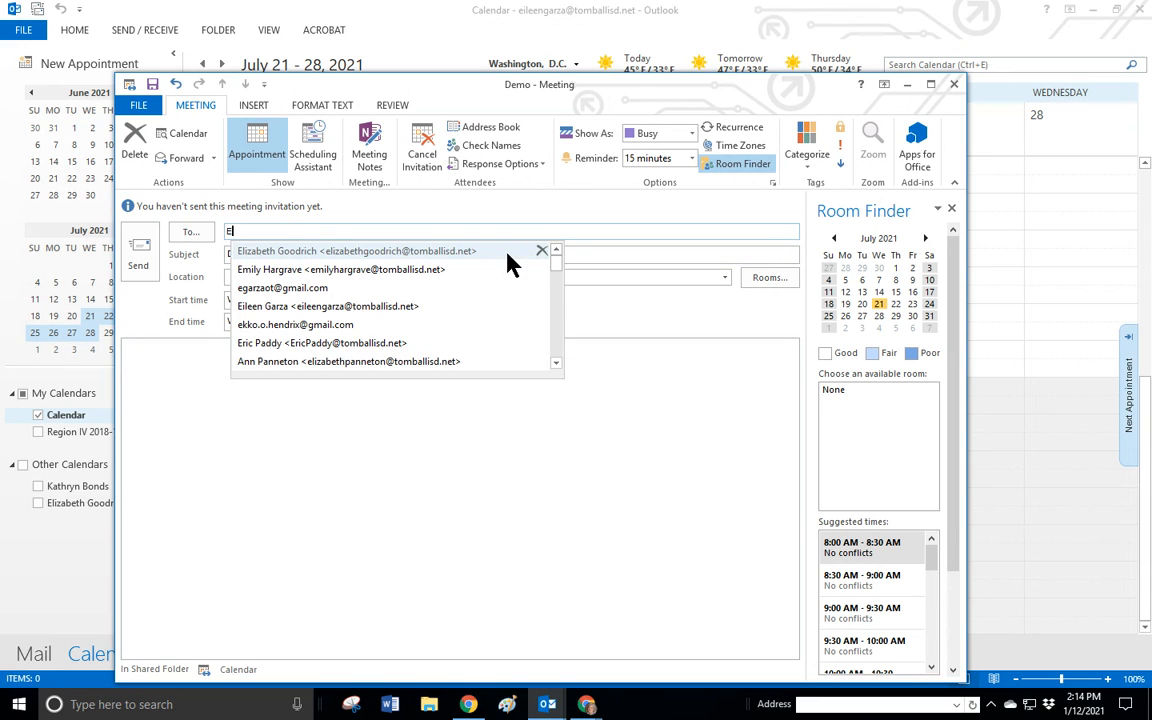
pyautogui.write('ileen')
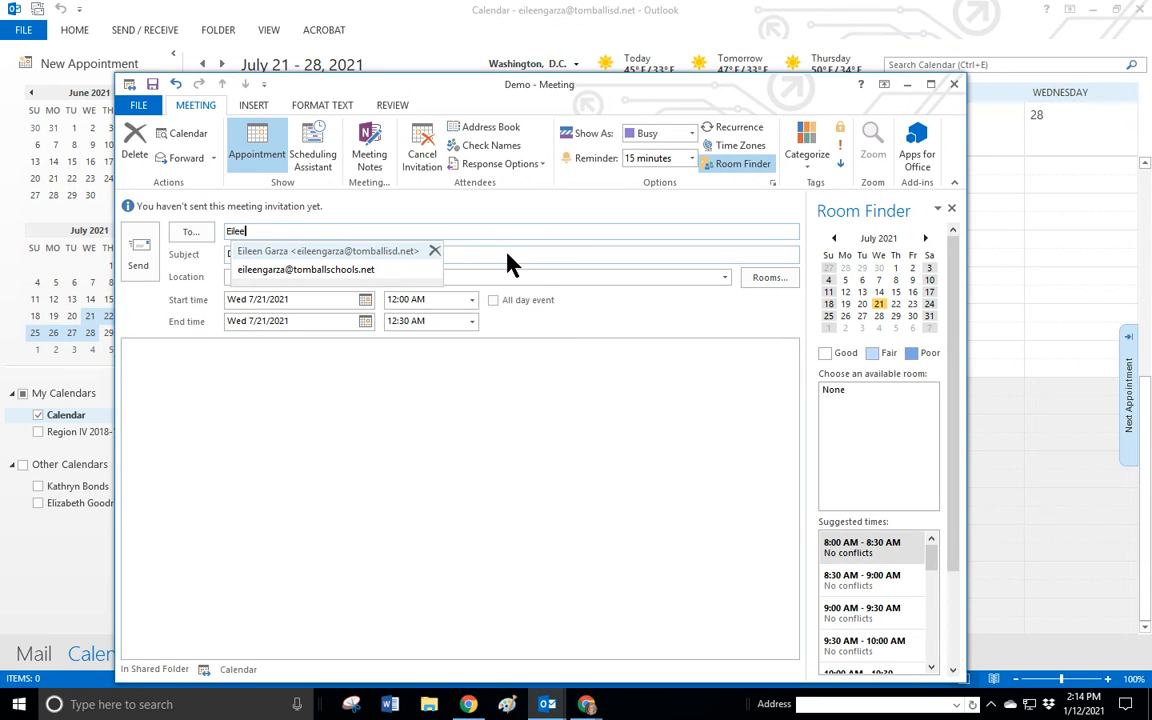
pyautogui.click(304, 268)
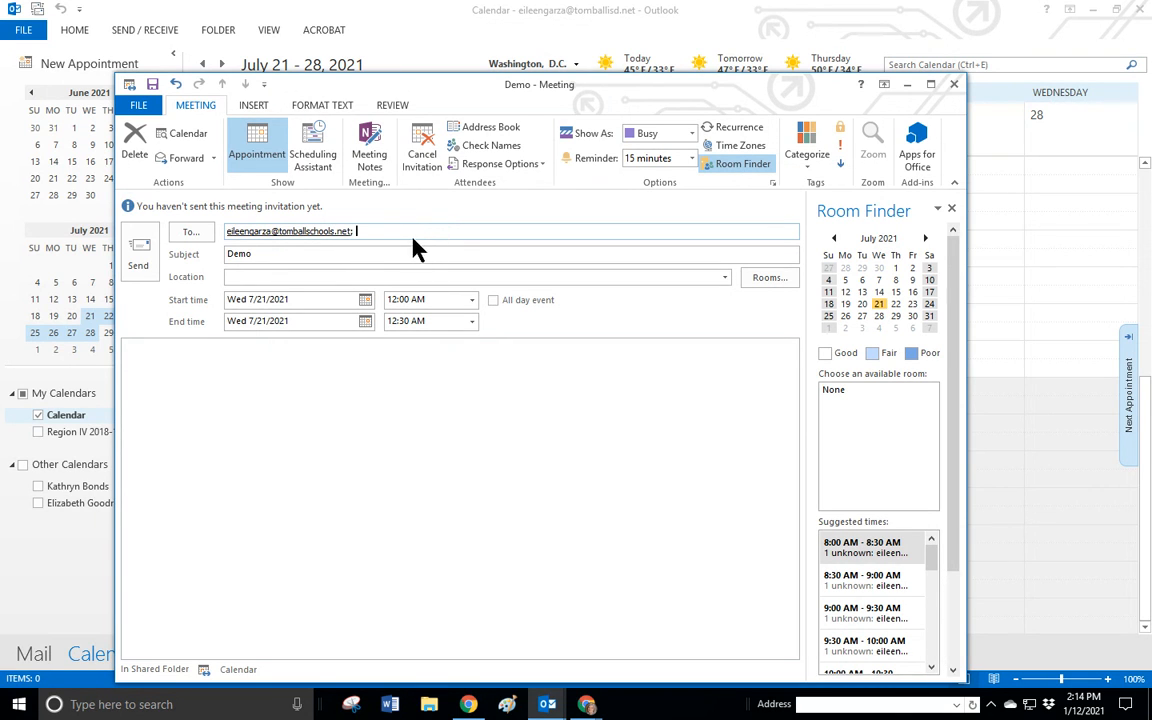
pyautogui.moveTo(500, 164)
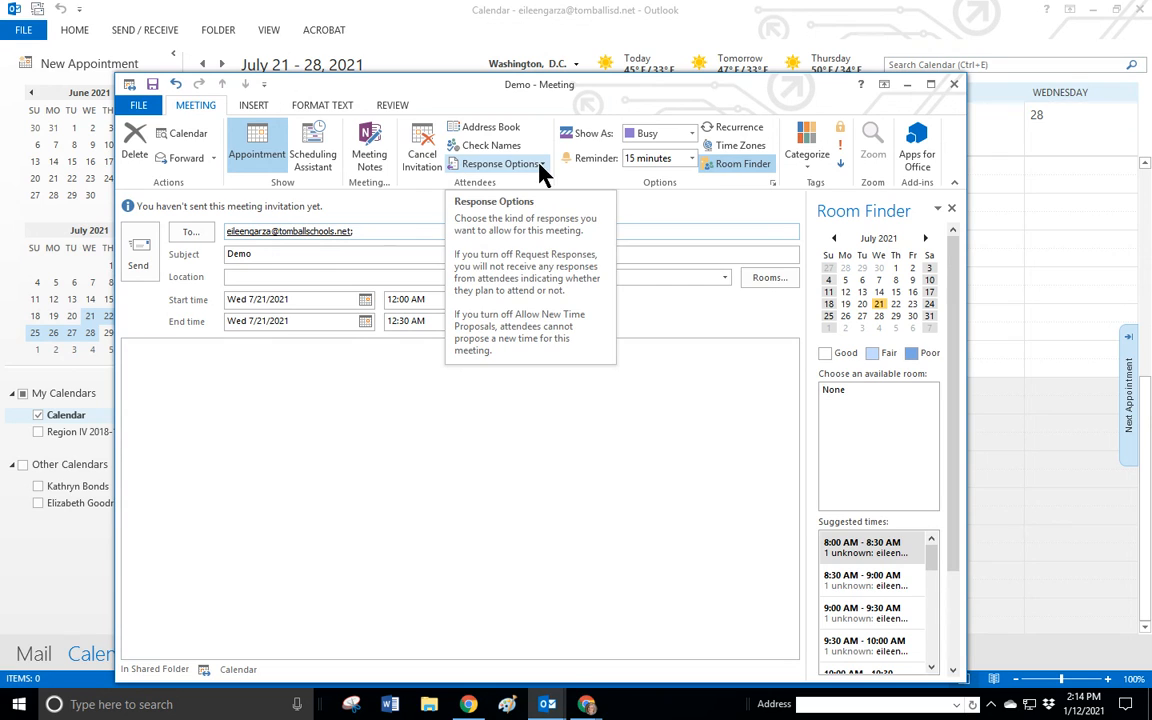
# Uncheck Request Responses under the meeting's Response Options
pyautogui.click(500, 164)
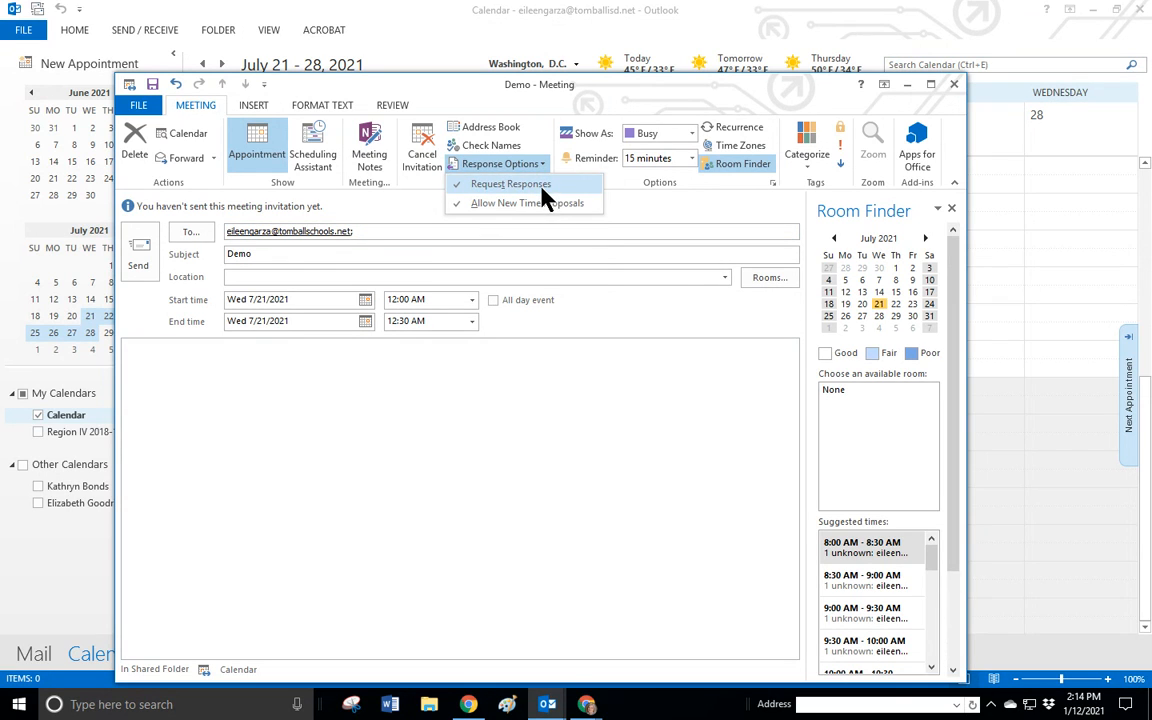
pyautogui.moveTo(530, 196)
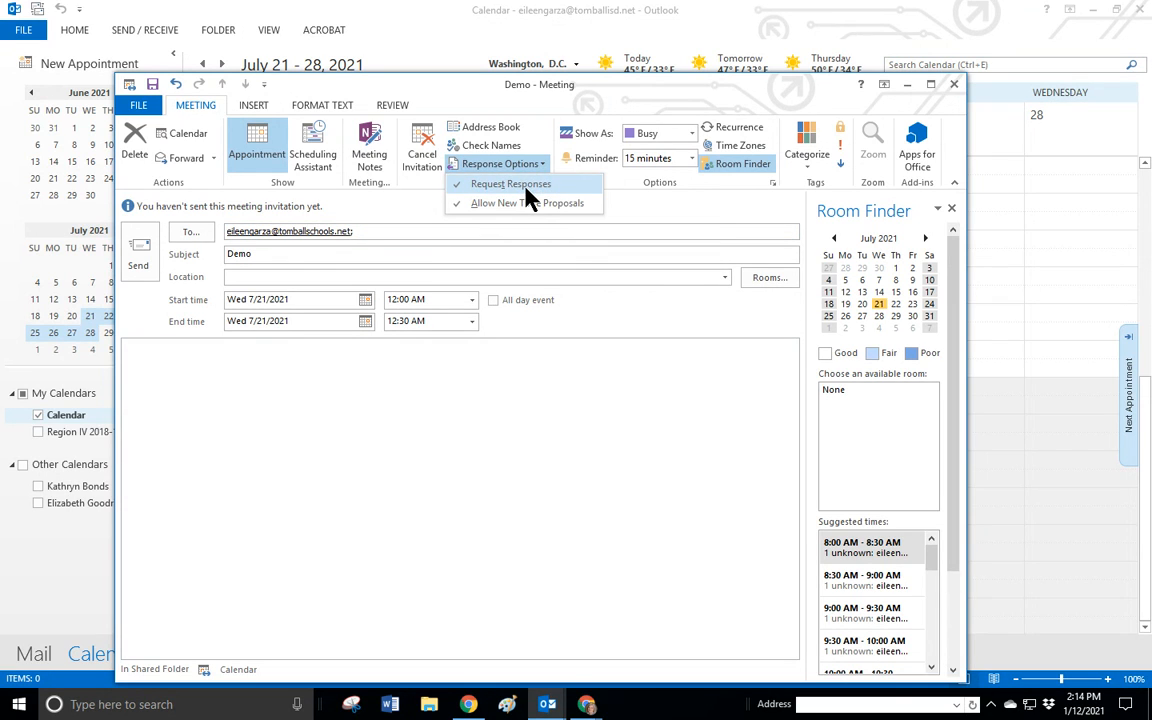
pyautogui.moveTo(528, 204)
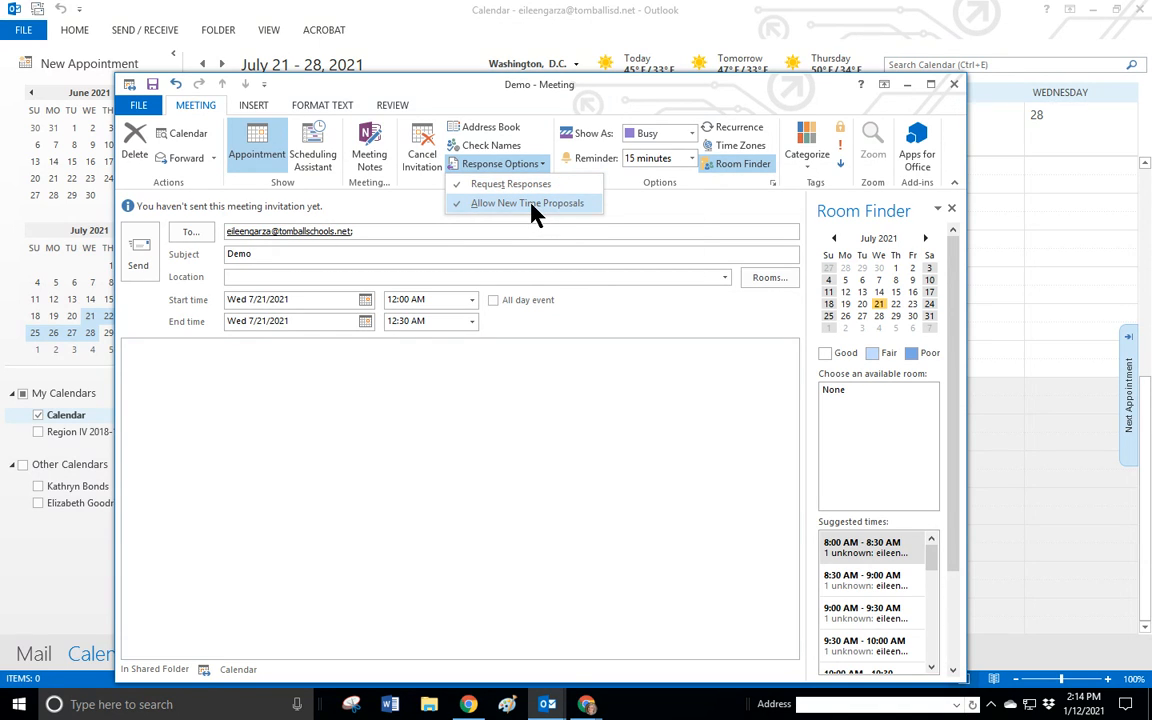
pyautogui.moveTo(512, 184)
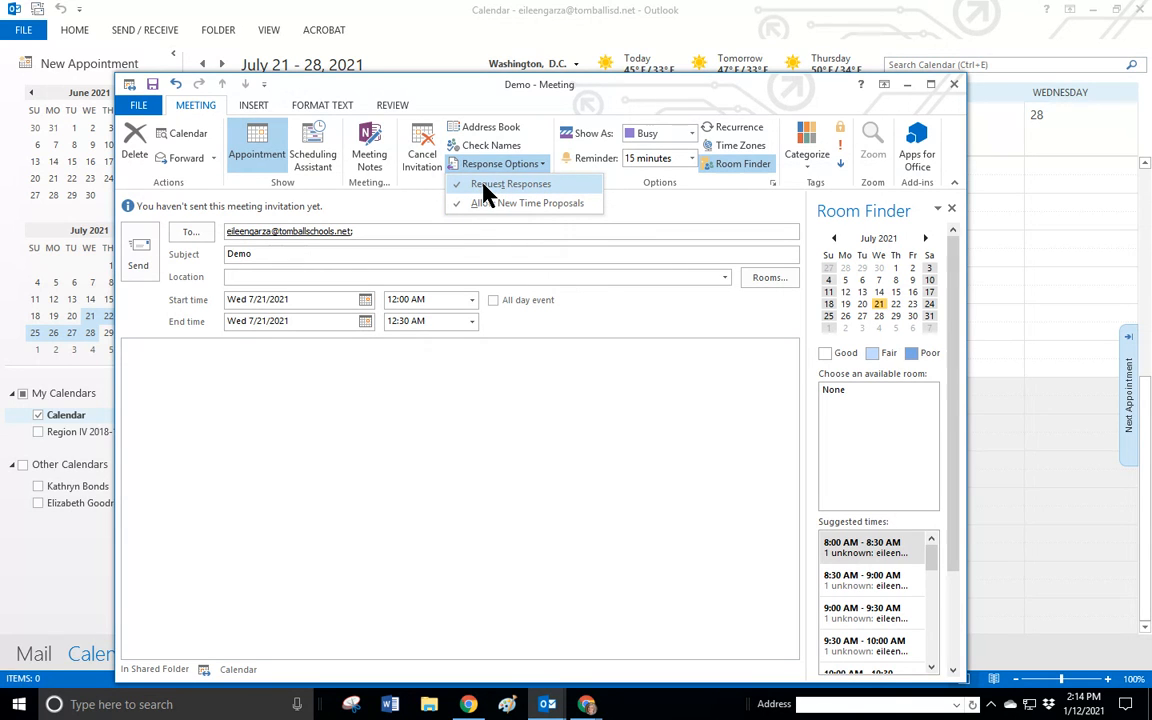
pyautogui.click(510, 184)
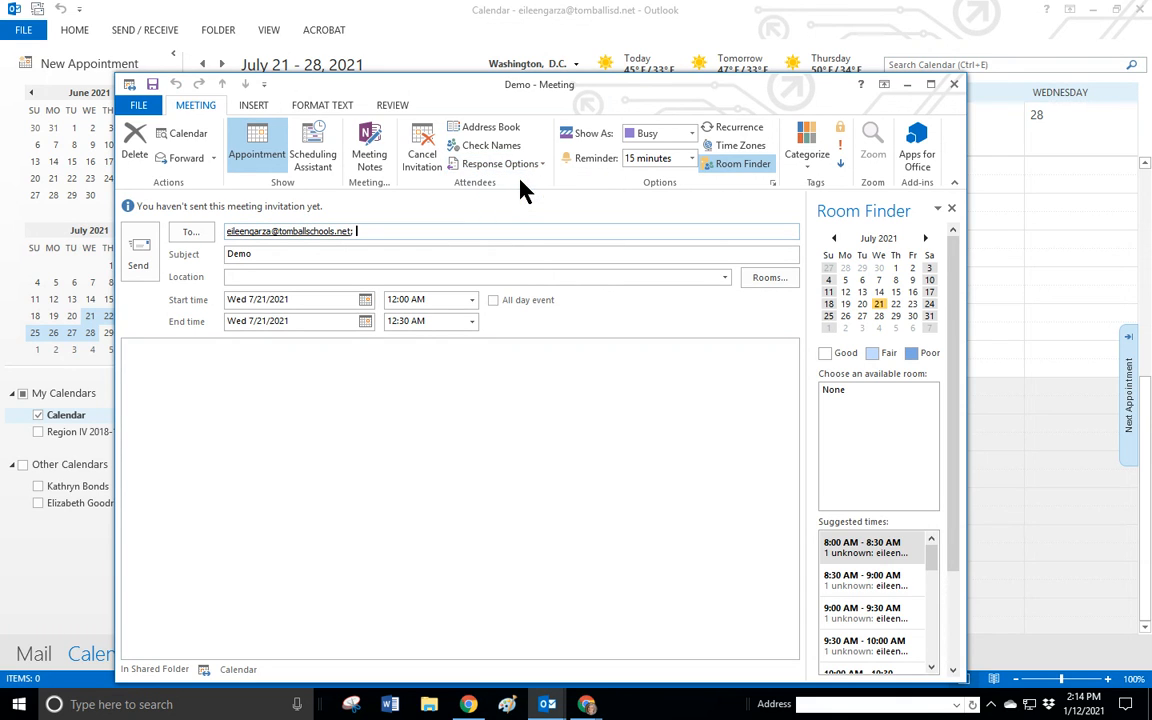
pyautogui.click(502, 164)
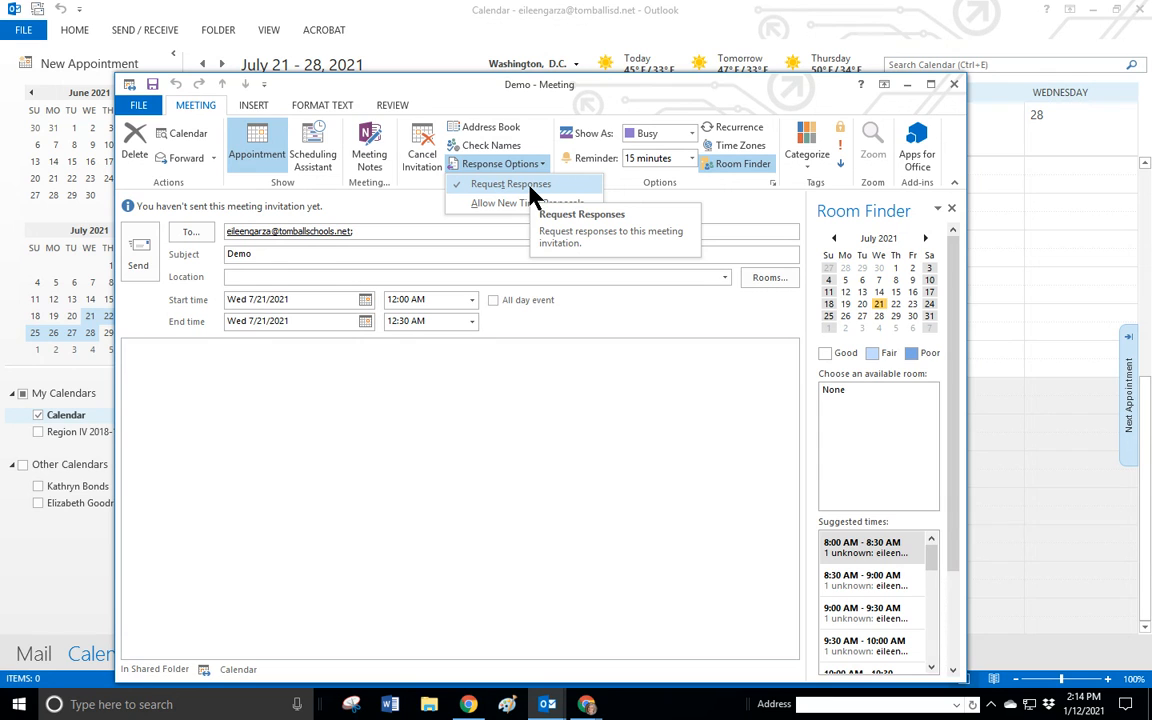
pyautogui.click(508, 184)
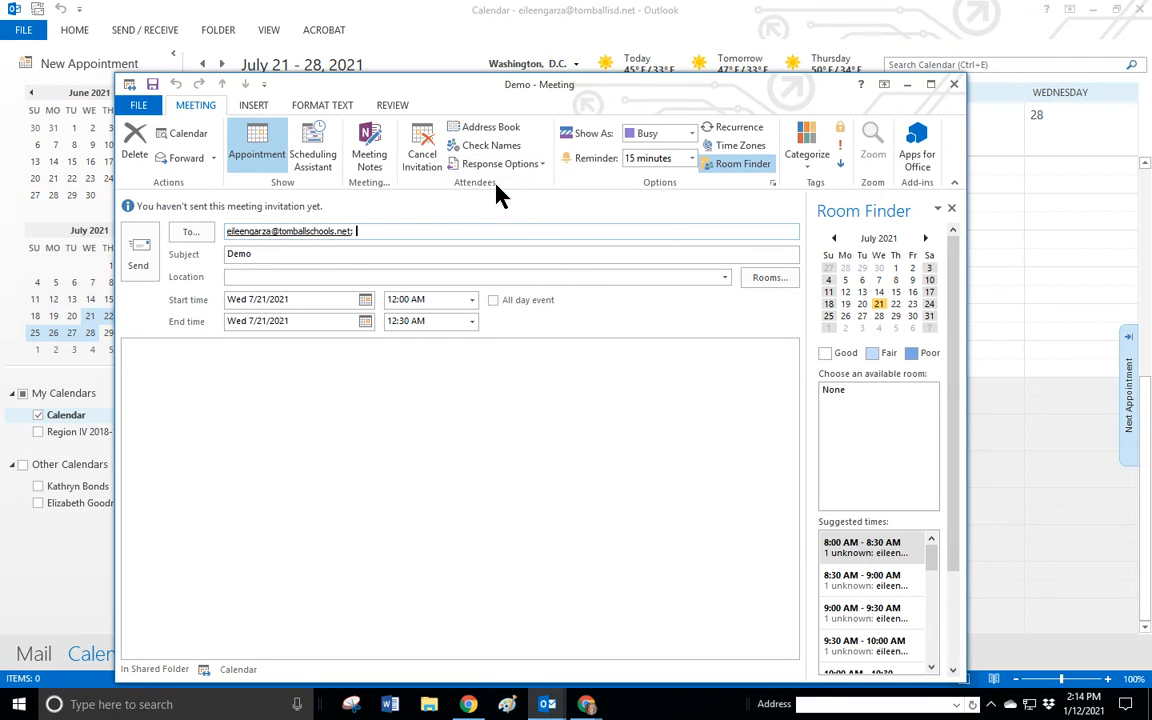
# Reopen Response Options to confirm Request Responses is now off
pyautogui.click(498, 164)
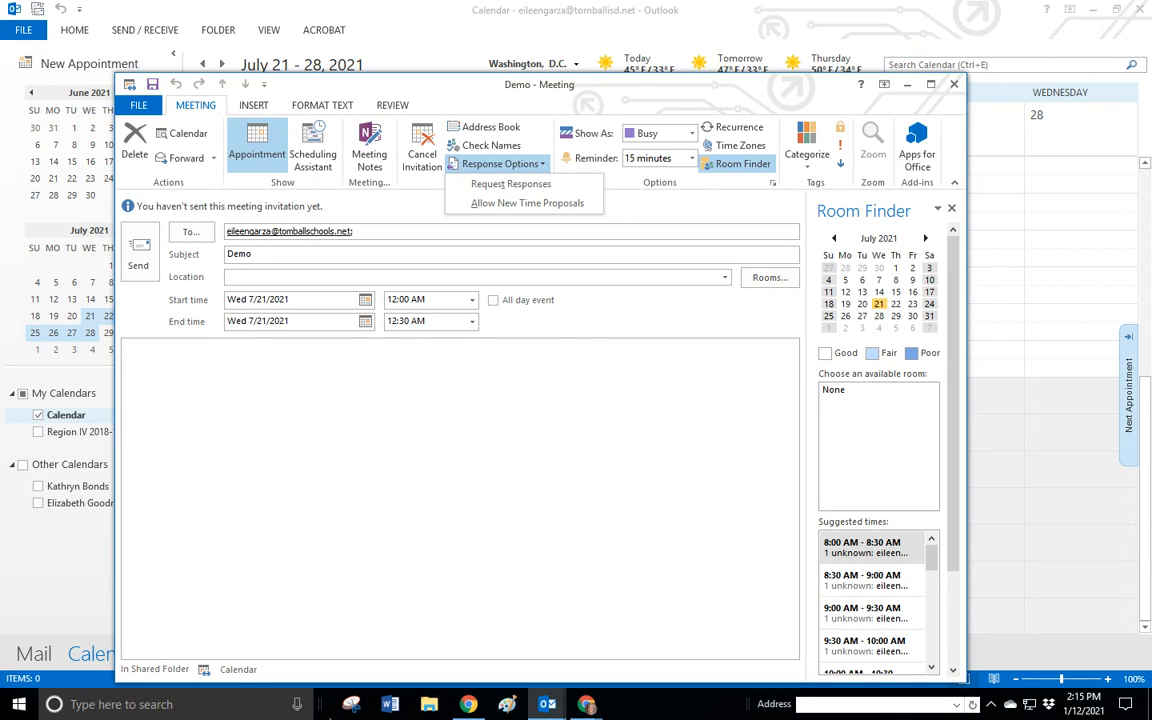
pyautogui.moveTo(372, 252)
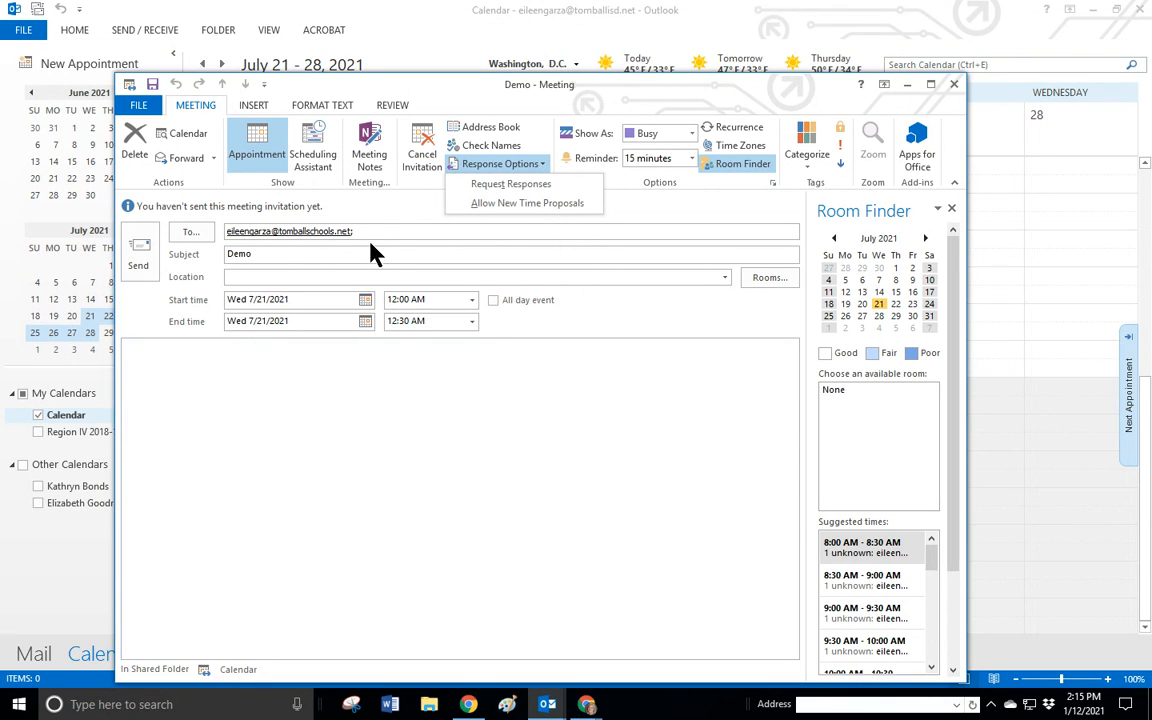
pyautogui.moveTo(352, 432)
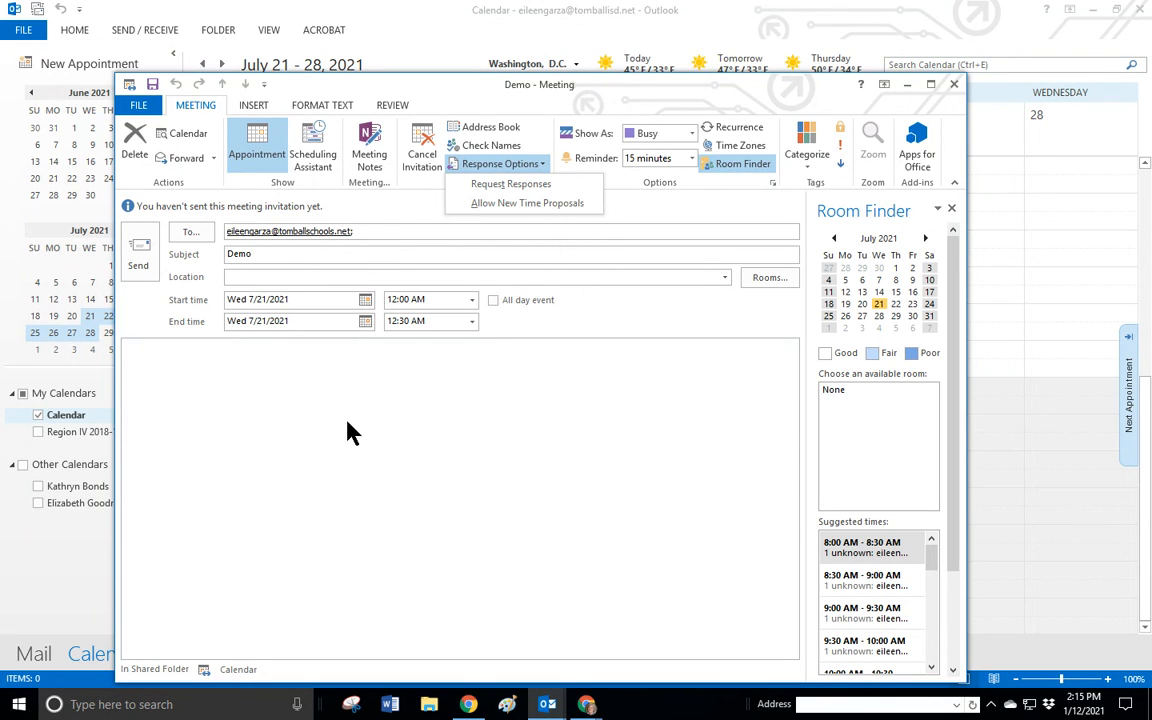
pyautogui.moveTo(352, 492)
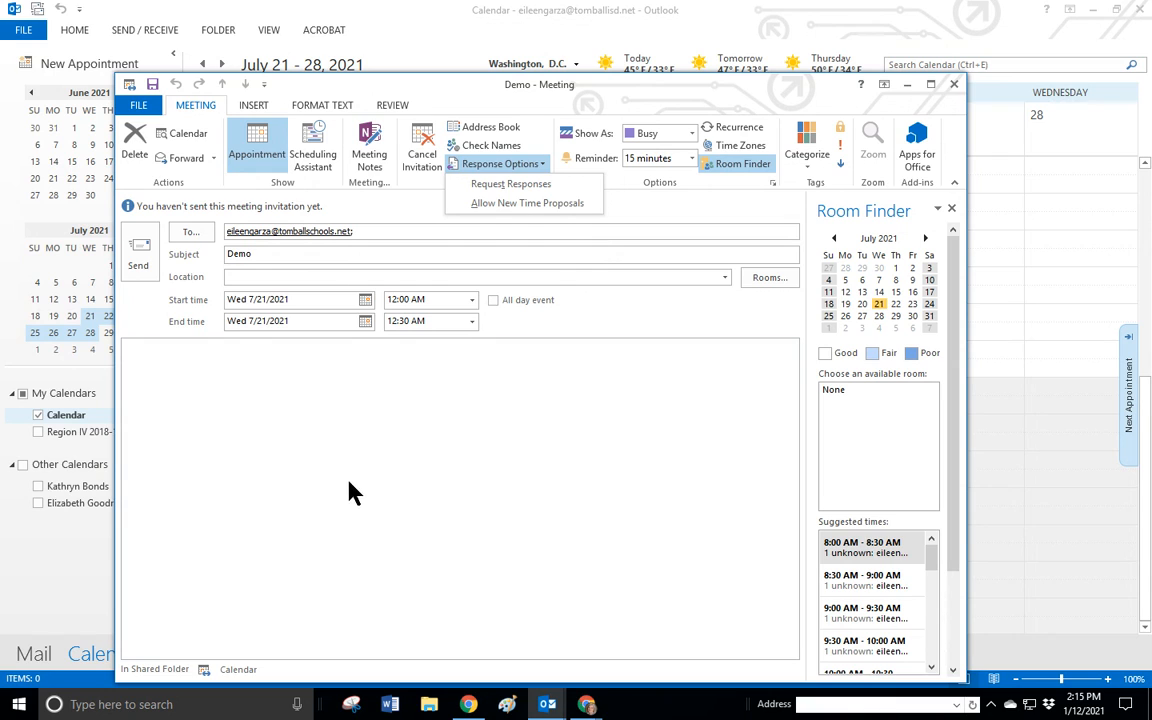
pyautogui.moveTo(624, 208)
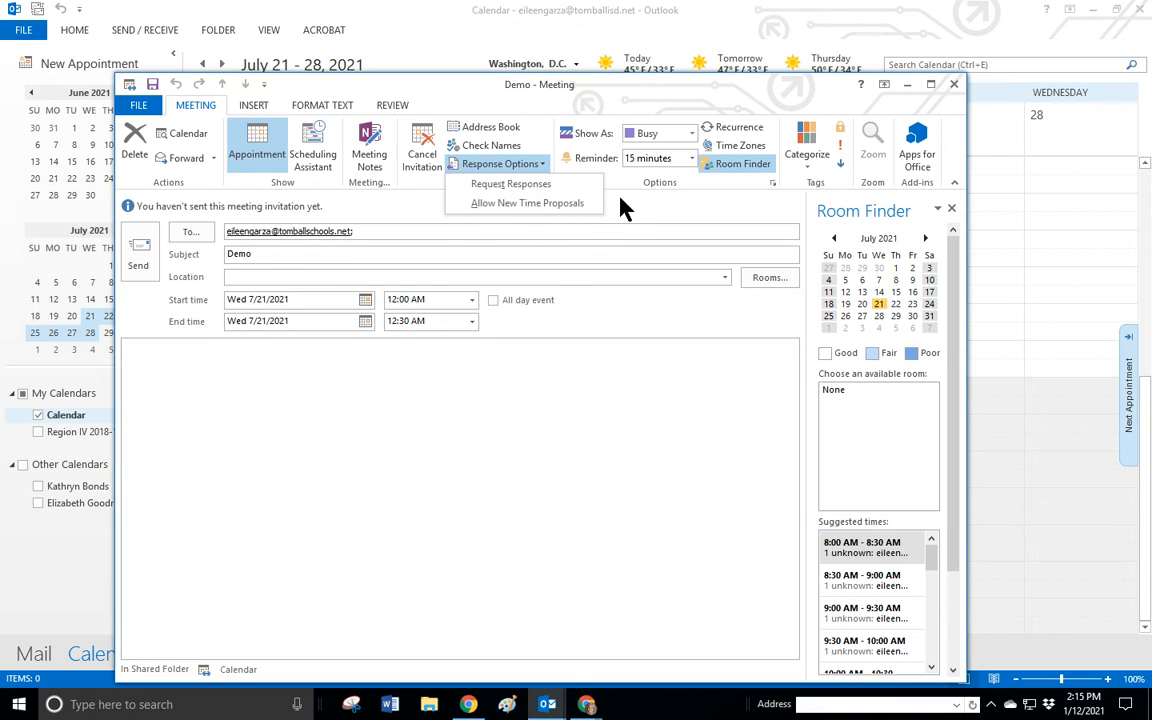
pyautogui.moveTo(590, 248)
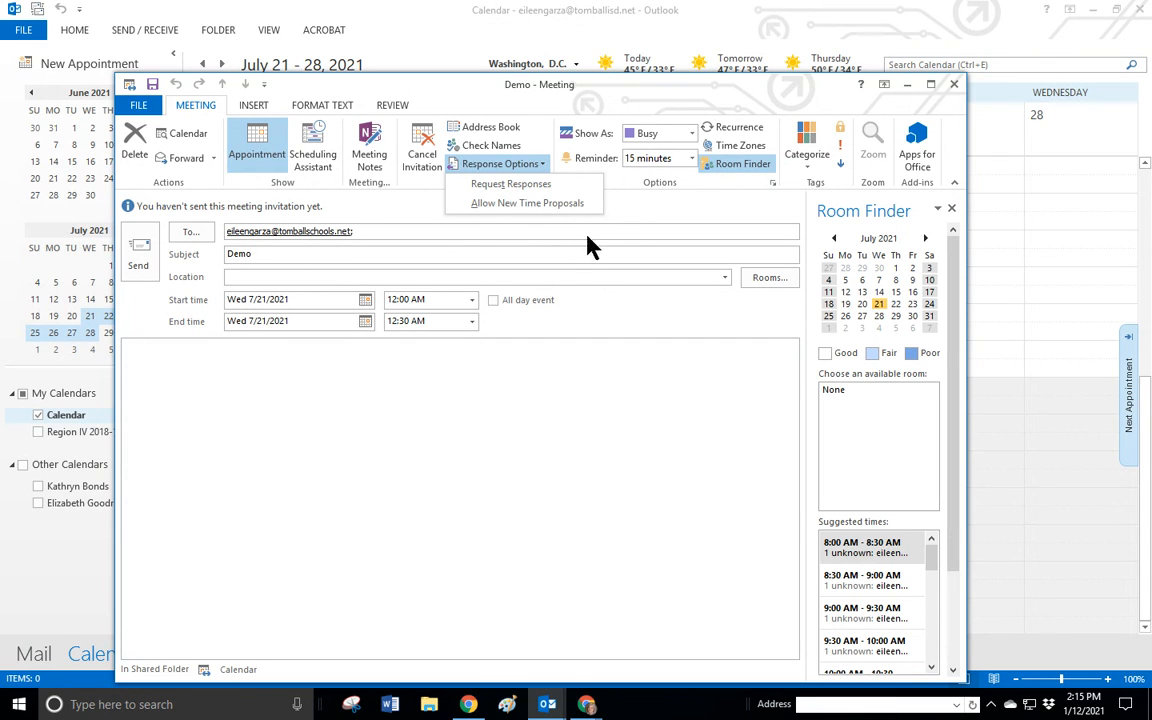
pyautogui.moveTo(530, 176)
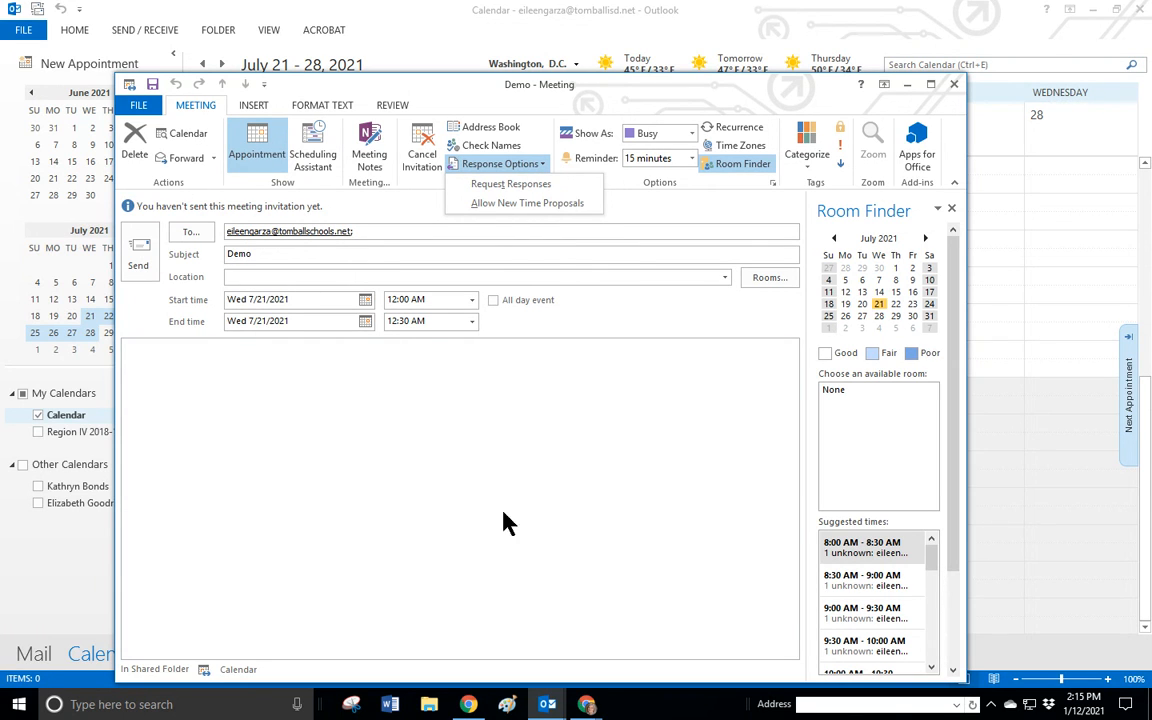
pyautogui.moveTo(512, 184)
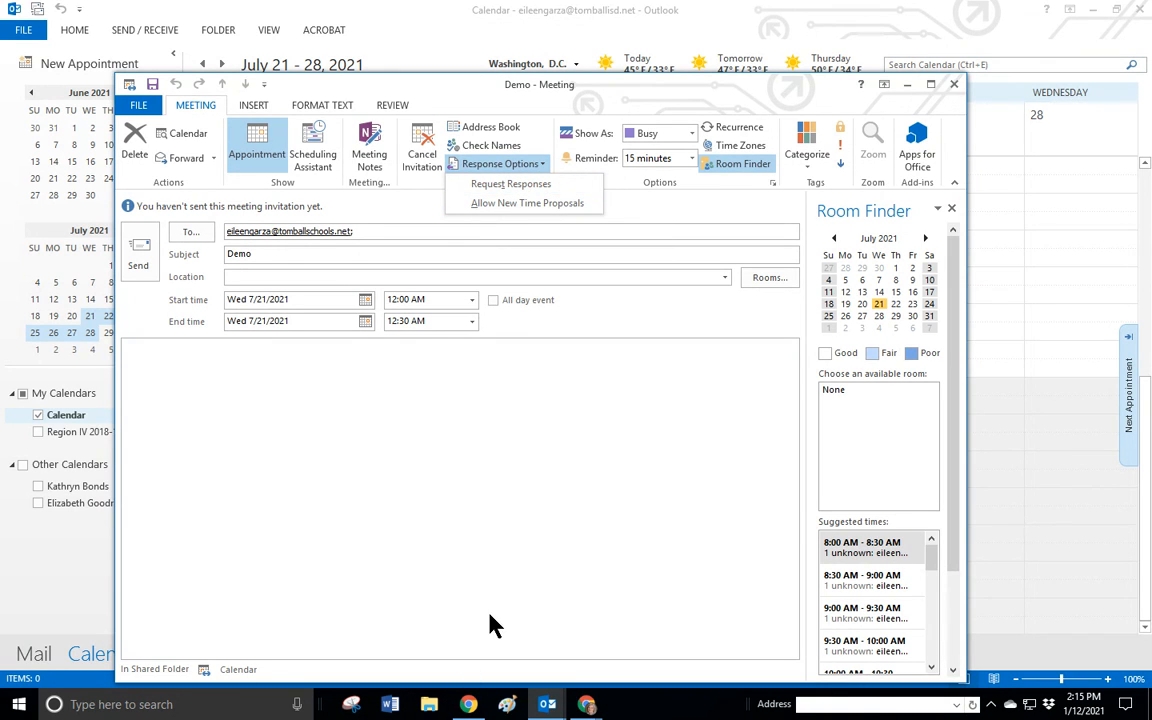
pyautogui.moveTo(290, 576)
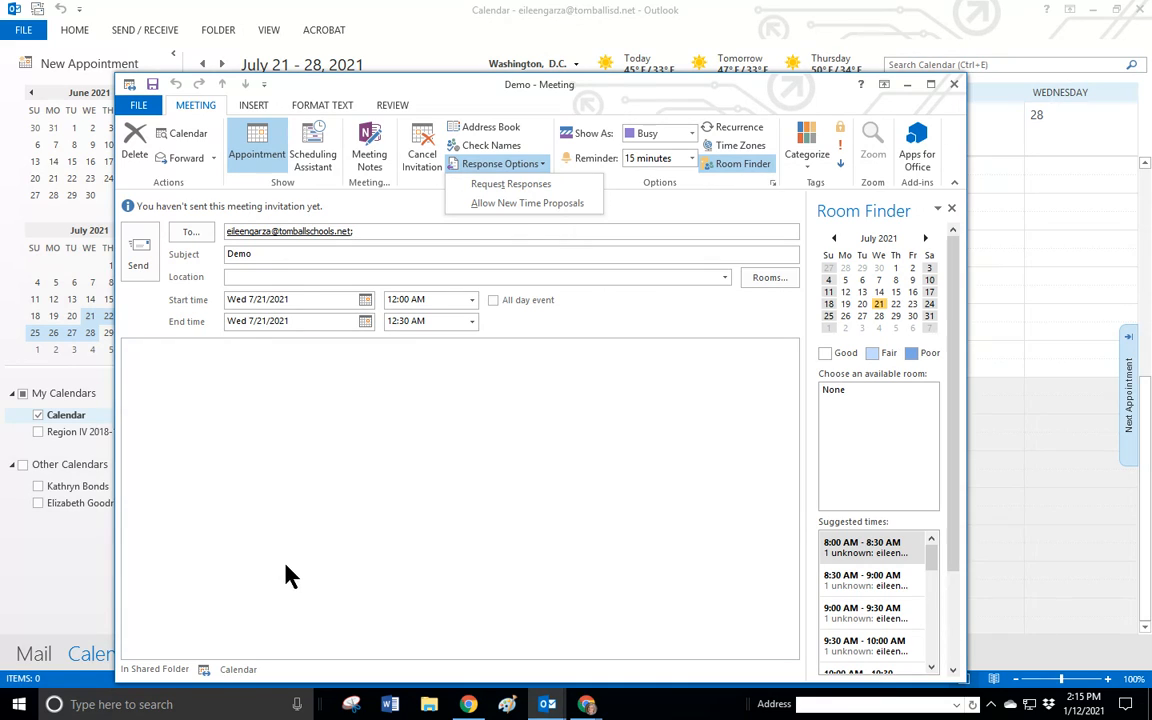